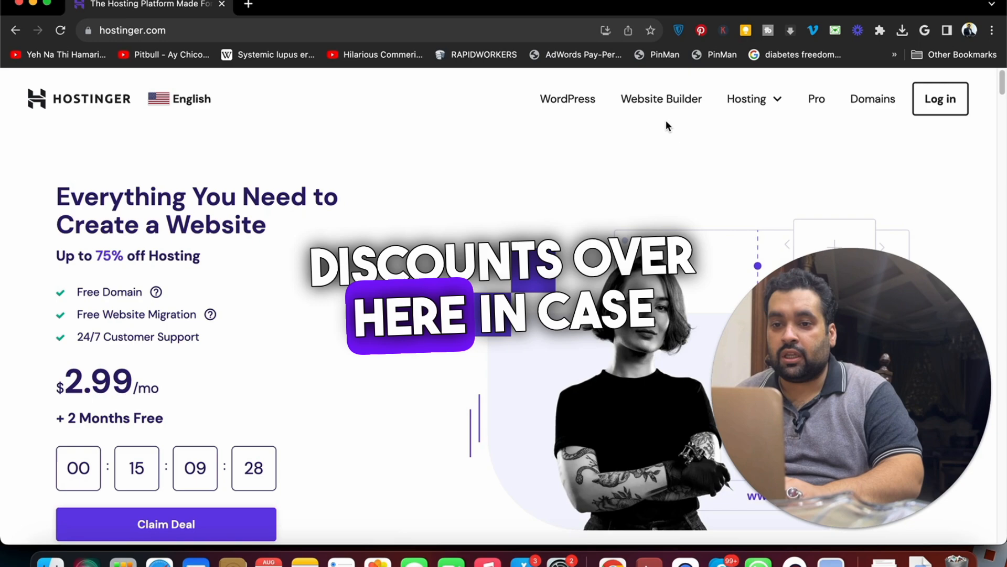
# Step: Open the WordPress, Web Hosting and Cloud Hosting pages each in a new tab from the Hosting menu
pyautogui.rightClick(568, 99)
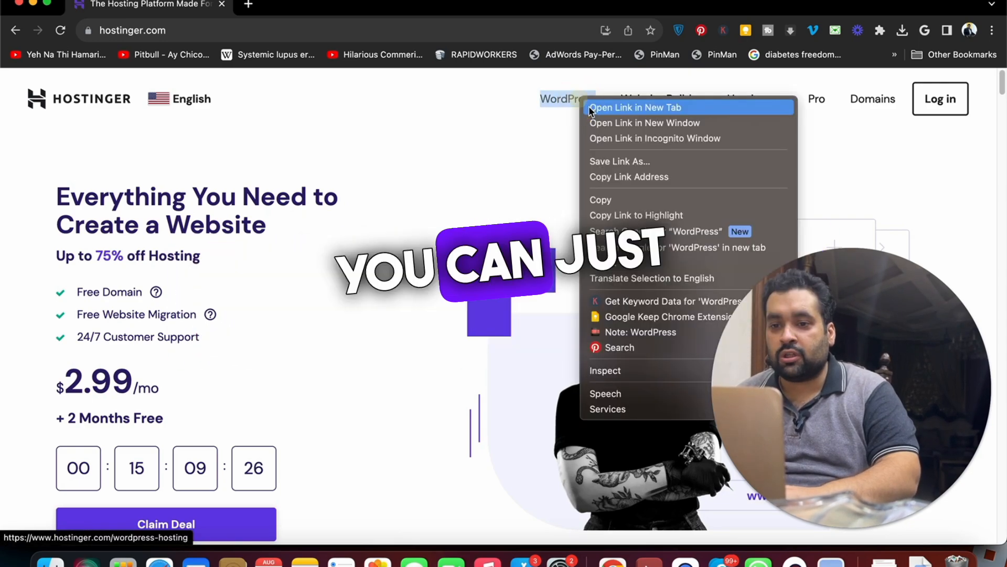
pyautogui.click(636, 107)
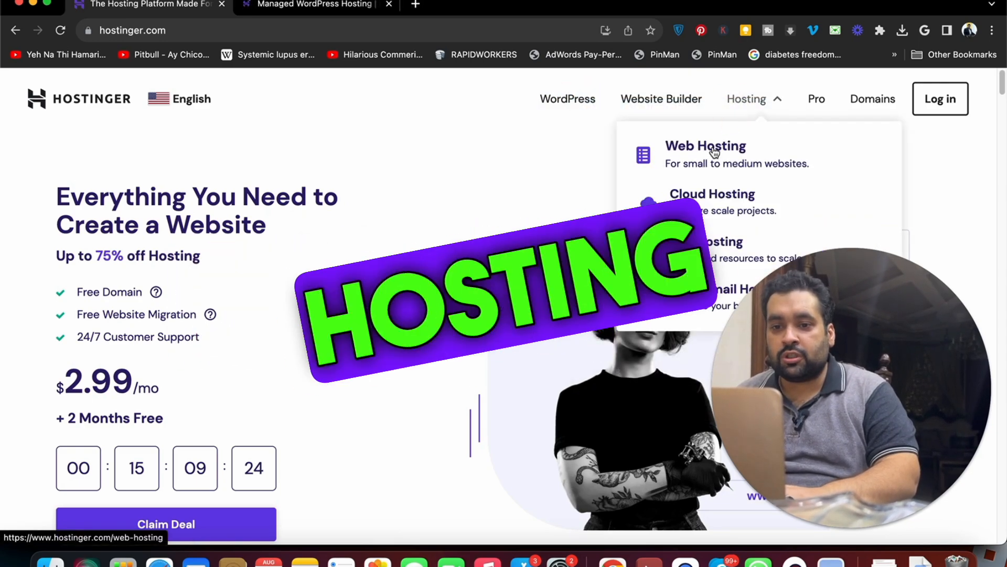
pyautogui.click(706, 145)
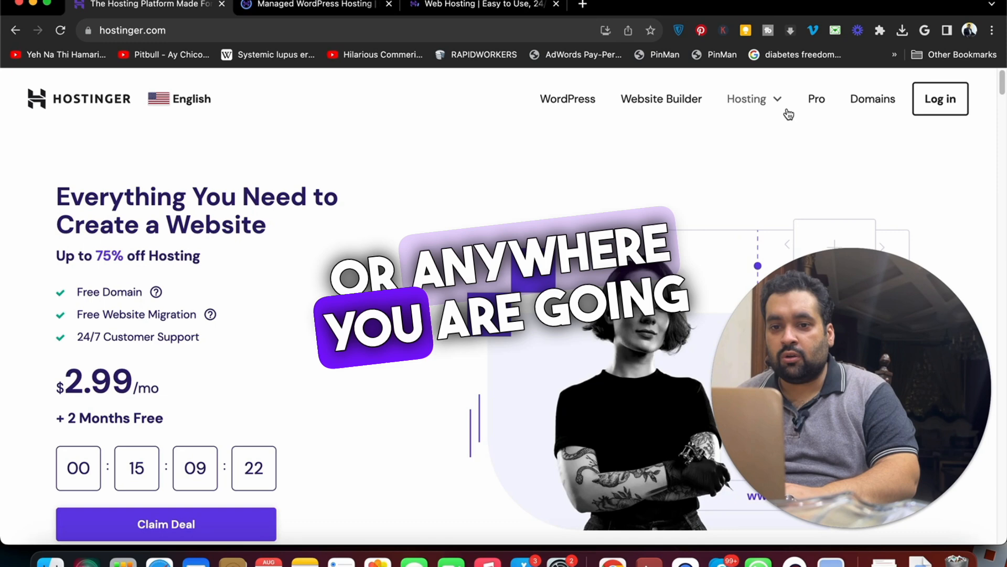
pyautogui.click(746, 99)
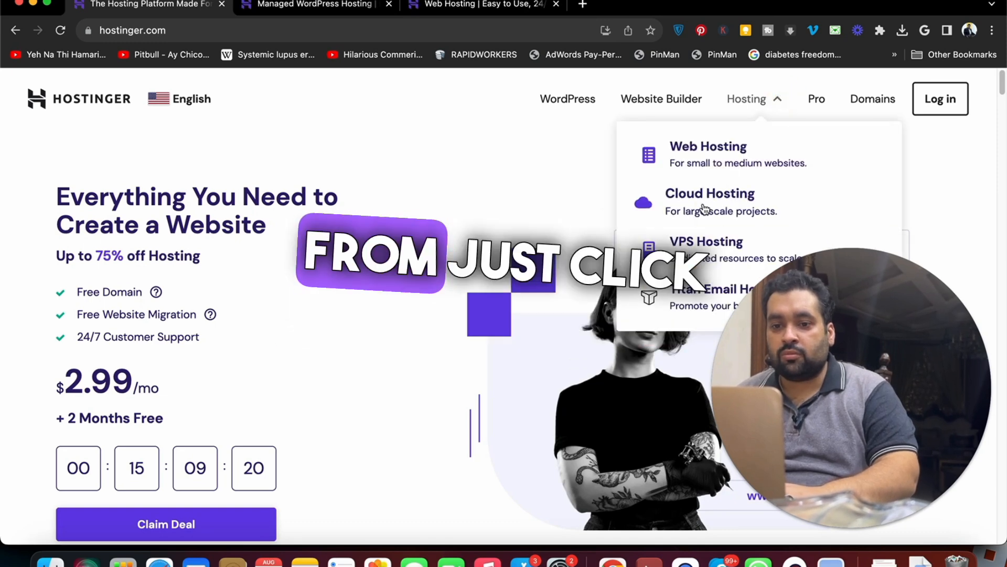
pyautogui.rightClick(710, 193)
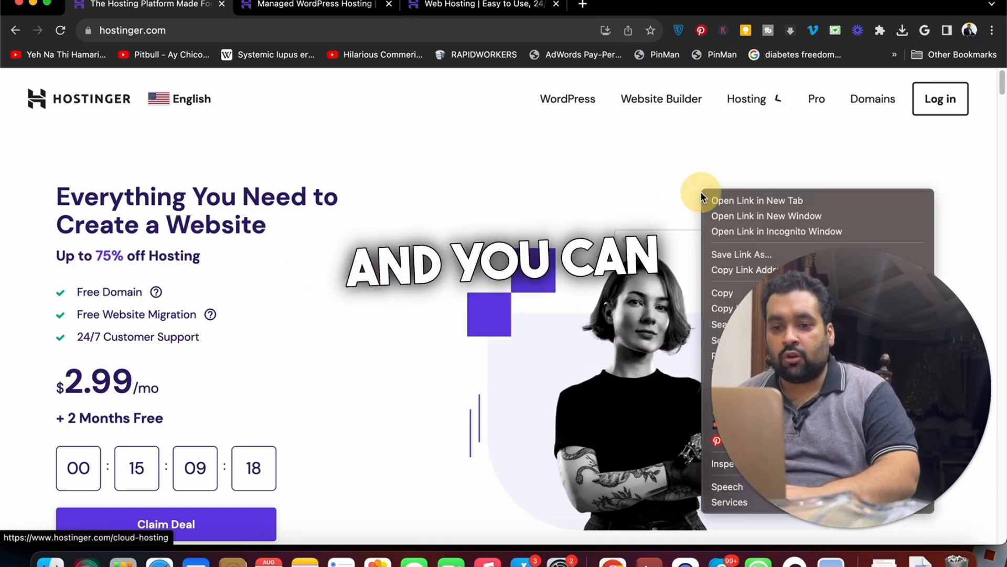
pyautogui.click(756, 200)
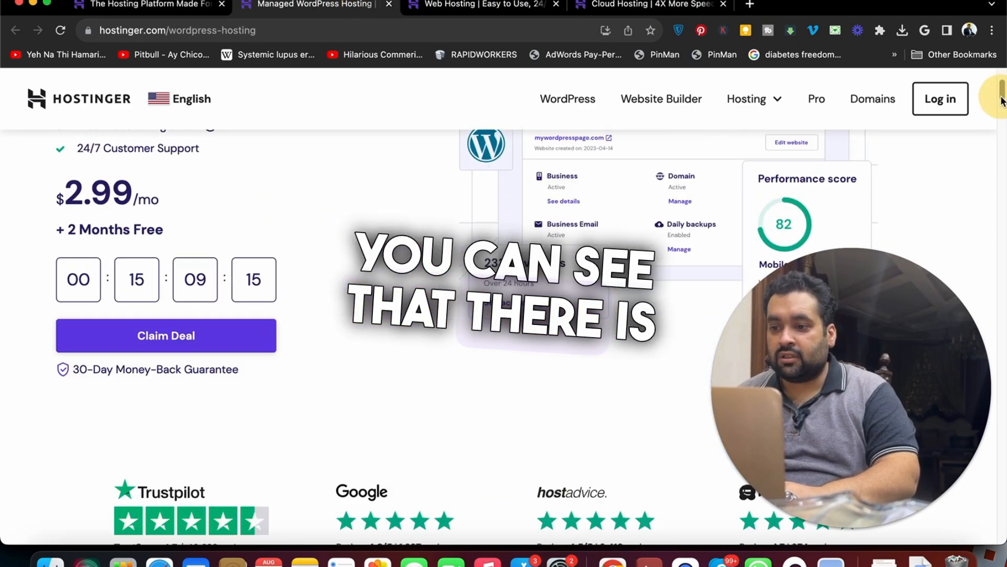
# Step: Scroll to the plan price cards on the WordPress, Web Hosting and Cloud Hosting tabs in turn
pyautogui.scroll(-3)
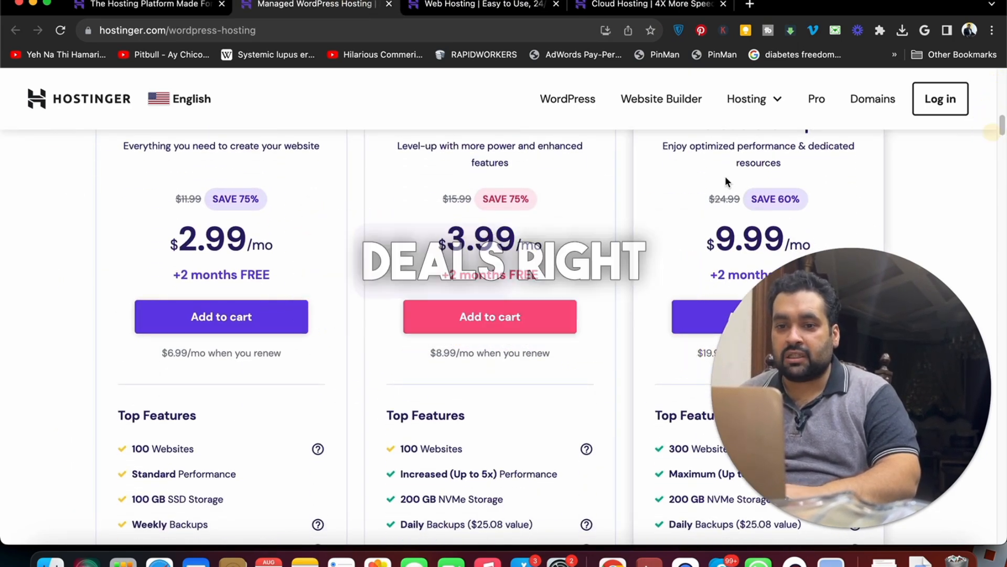
pyautogui.click(479, 5)
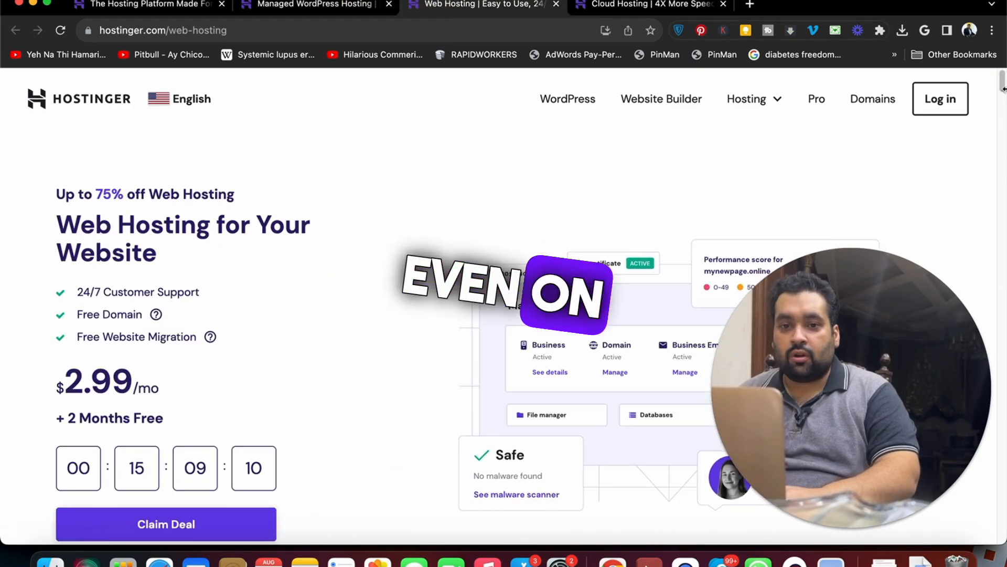
pyautogui.scroll(-3)
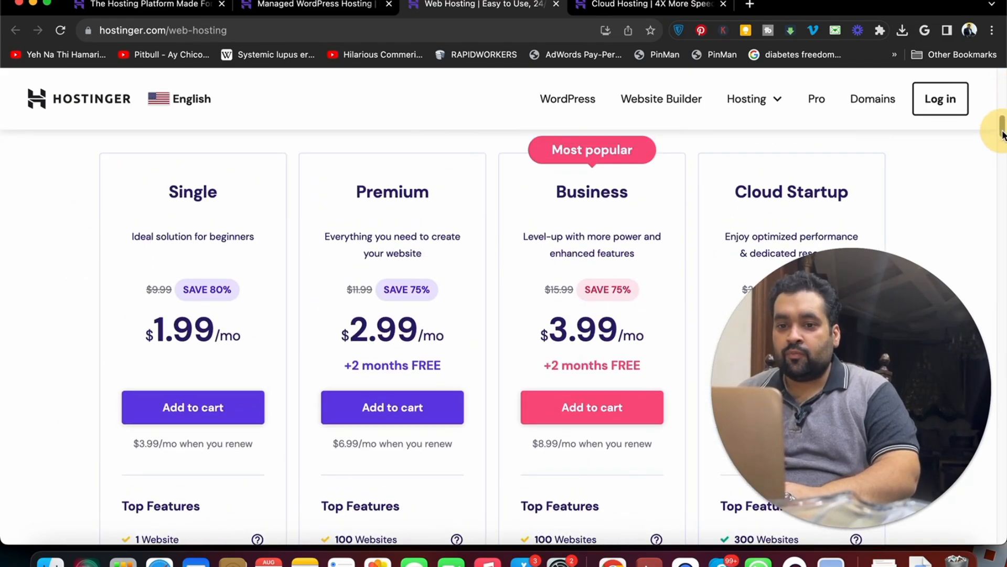
pyautogui.click(648, 5)
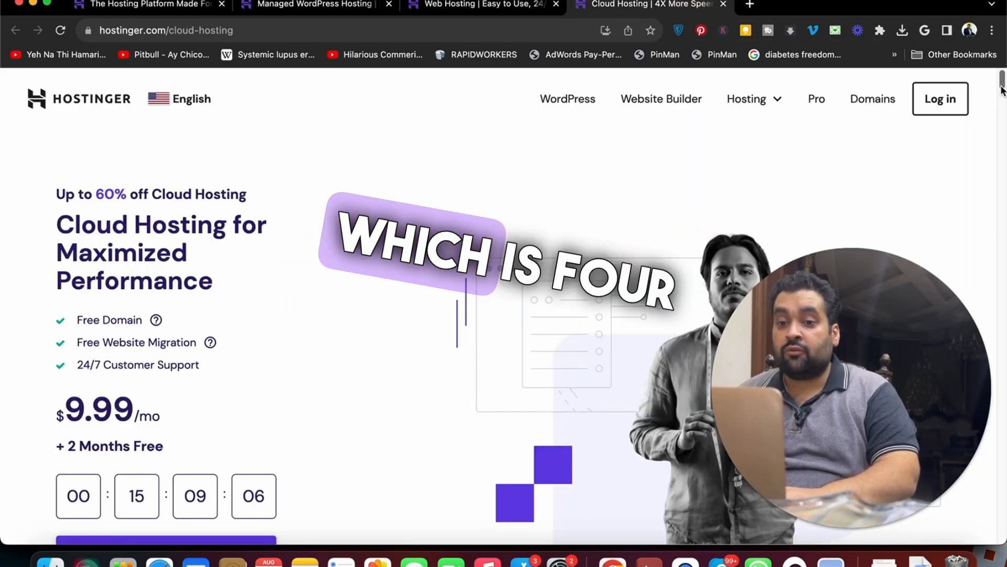
pyautogui.scroll(-3)
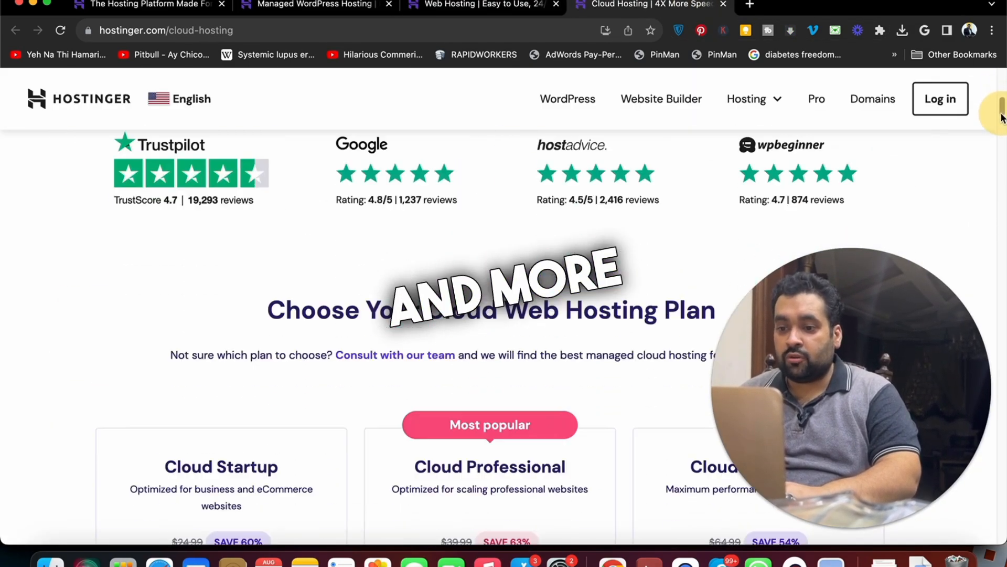
pyautogui.scroll(-3)
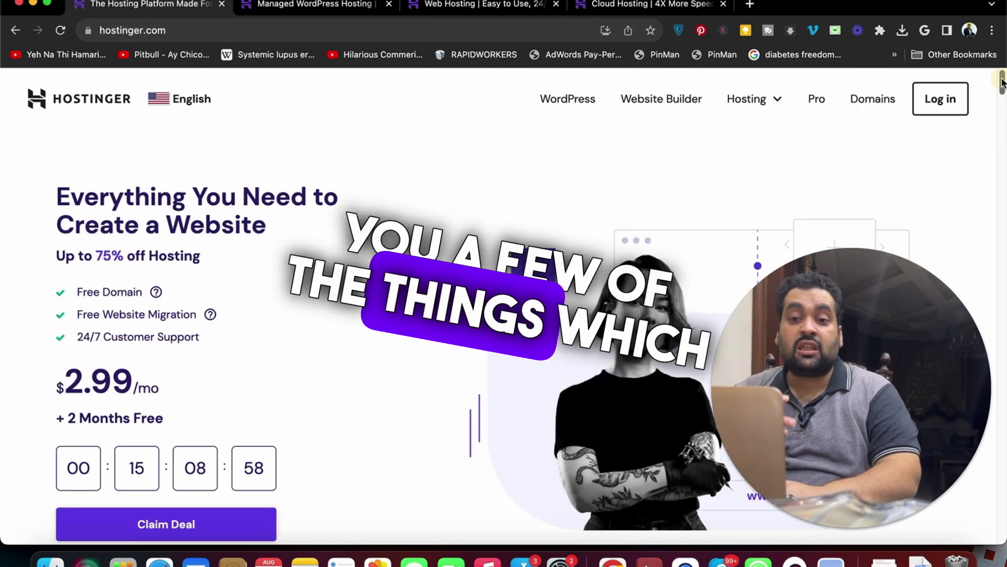
pyautogui.scroll(-3)
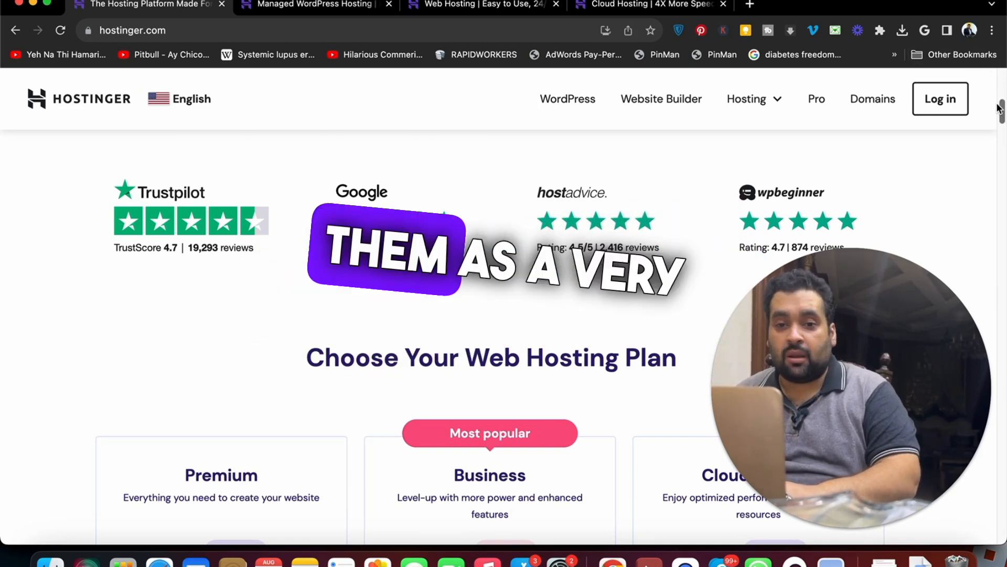
pyautogui.scroll(-3)
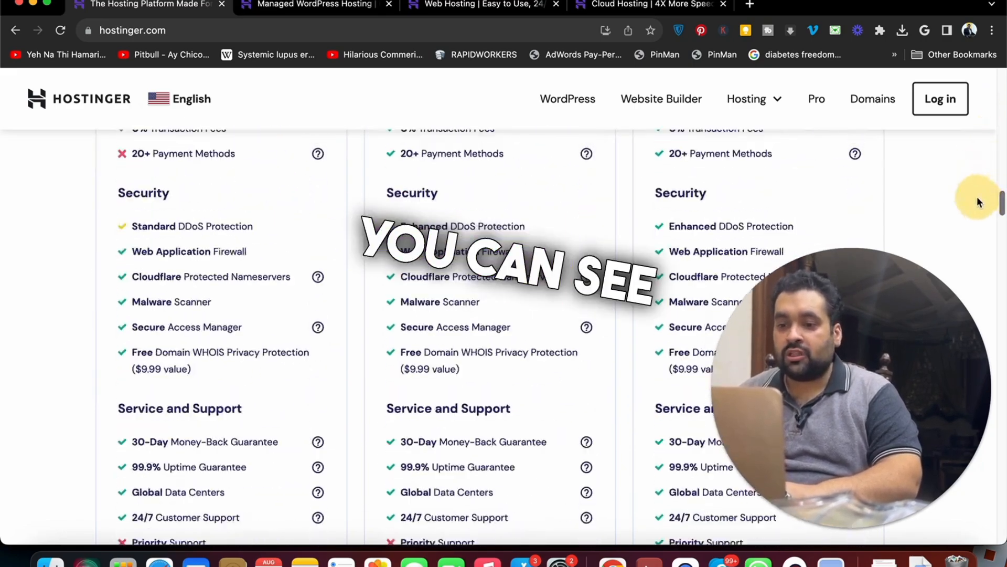
pyautogui.scroll(3)
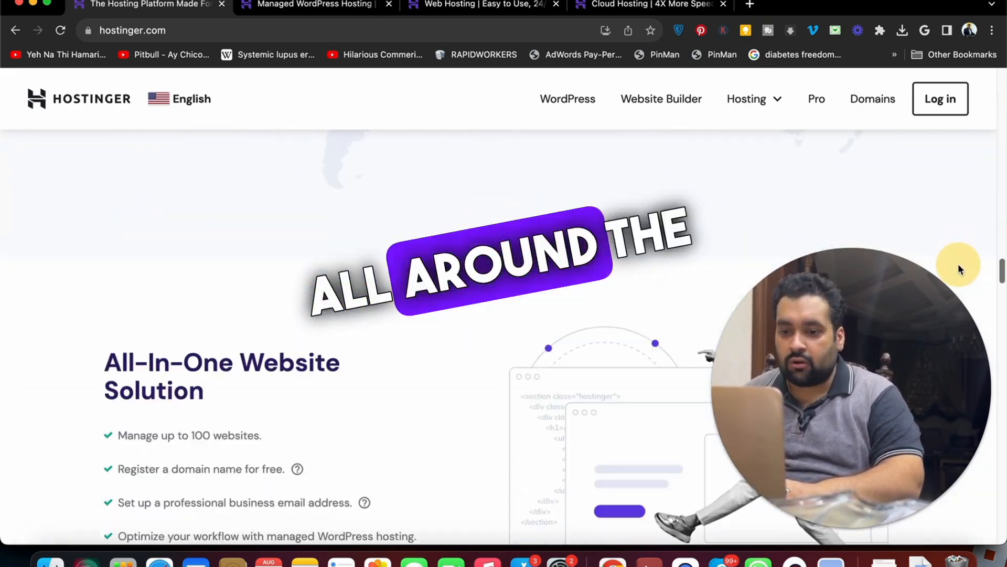
pyautogui.scroll(-3)
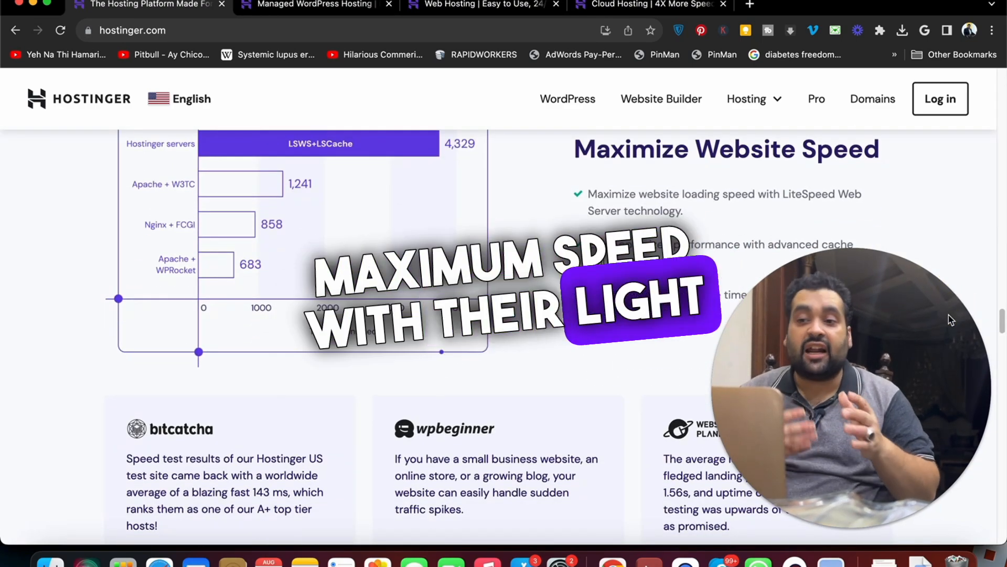
pyautogui.scroll(-3)
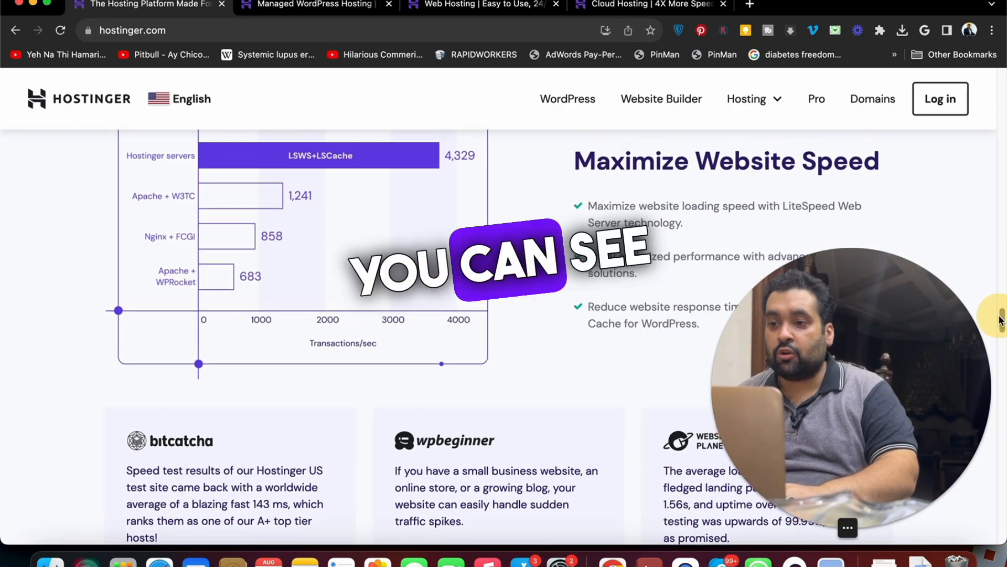
pyautogui.scroll(3)
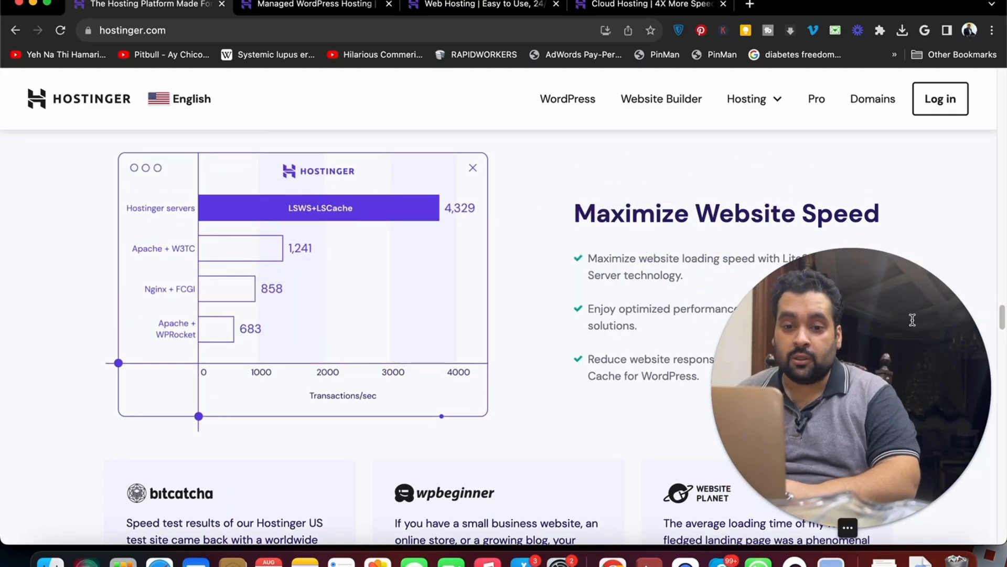
# Step: Scroll through the homepage's support, security, migration and client stories, then switch to the Cloud Hosting tab
pyautogui.scroll(-3)
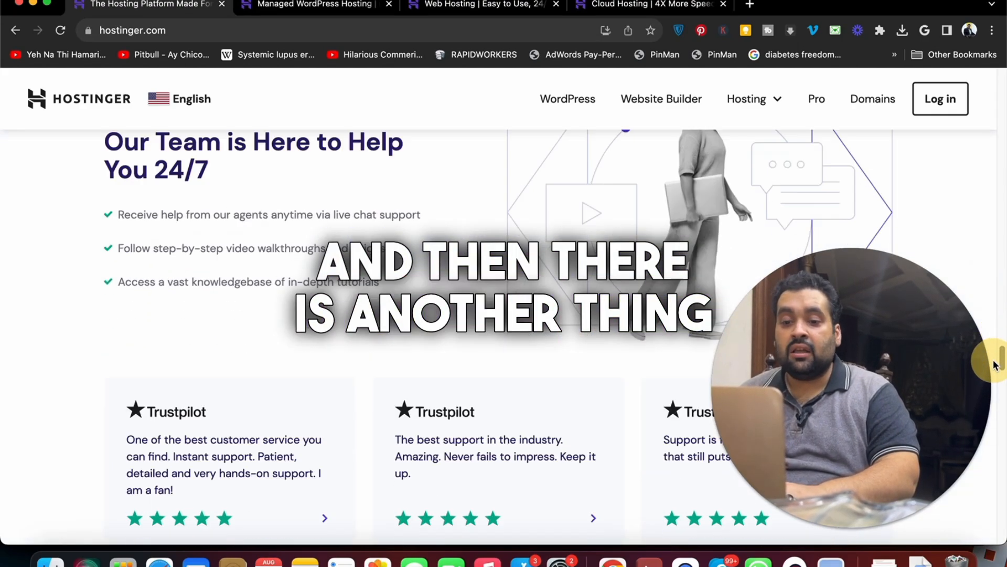
pyautogui.scroll(-3)
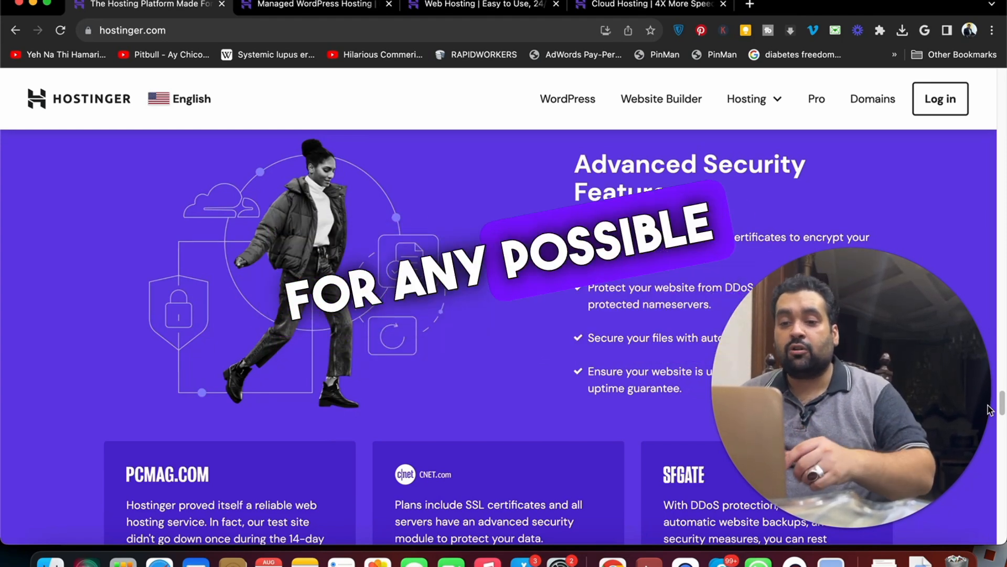
pyautogui.scroll(-3)
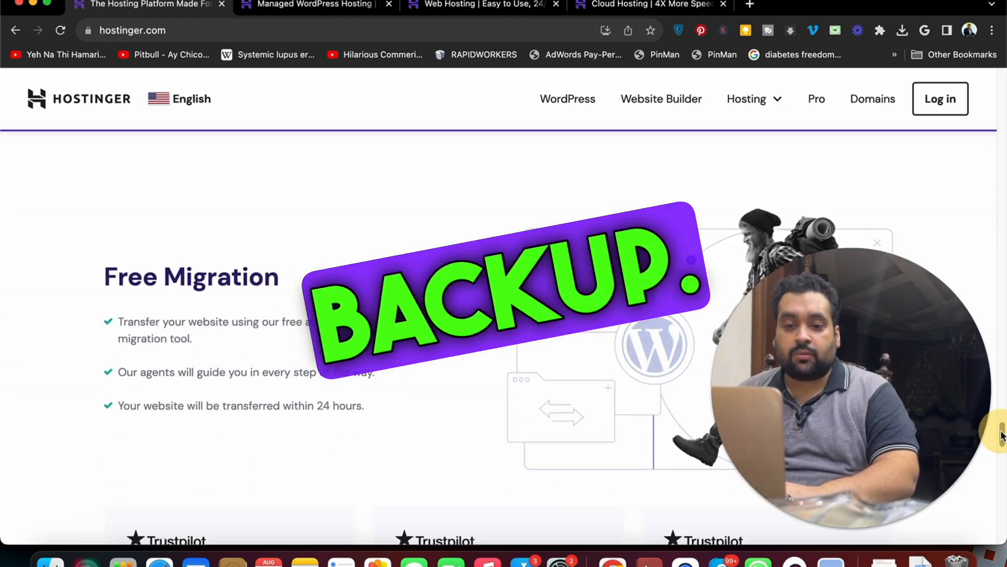
pyautogui.scroll(-3)
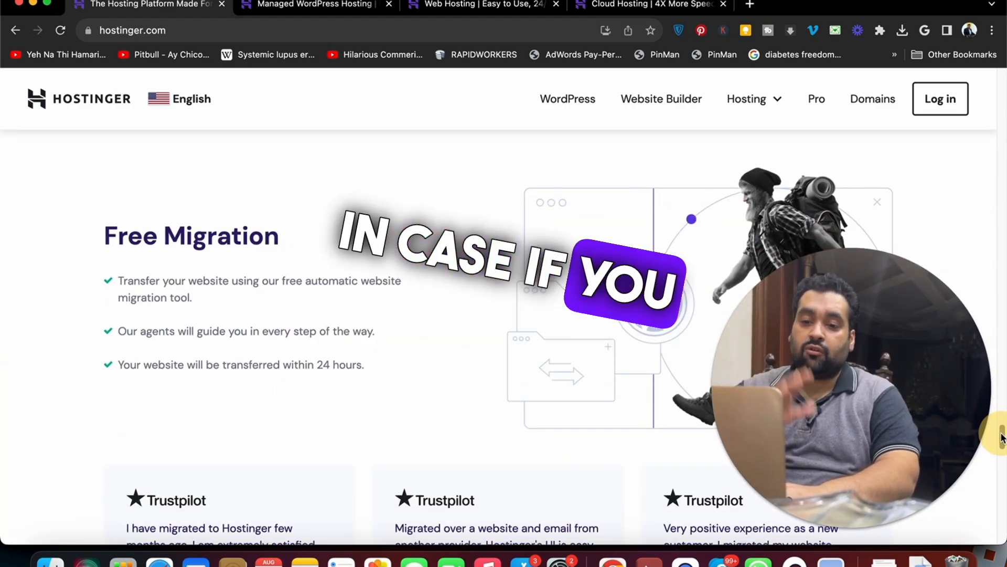
pyautogui.scroll(-3)
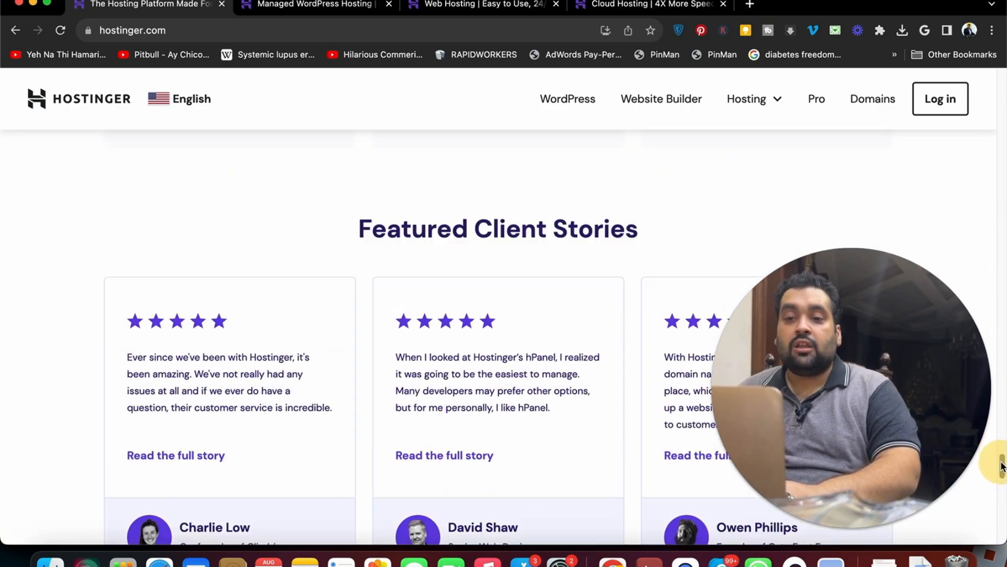
pyautogui.click(642, 5)
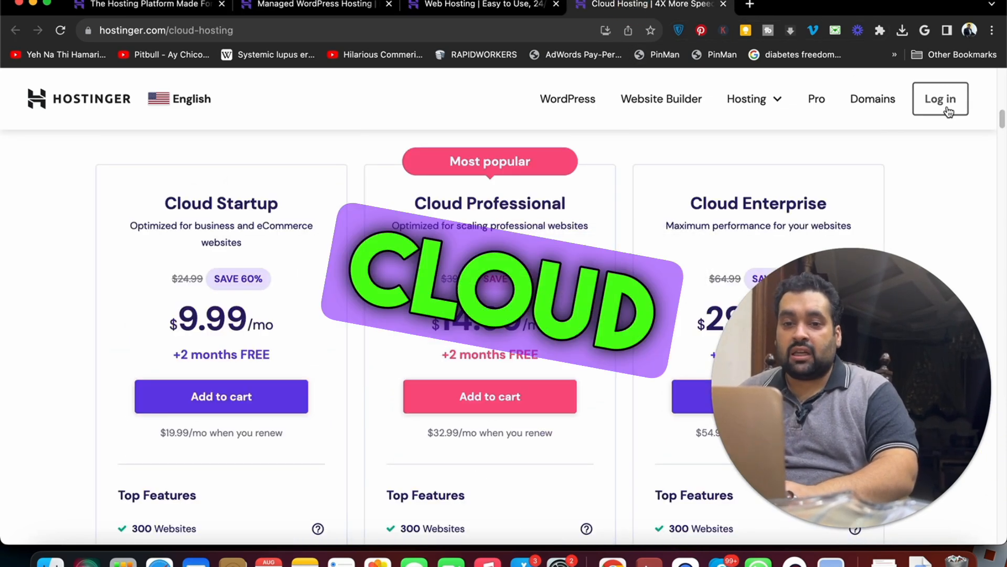